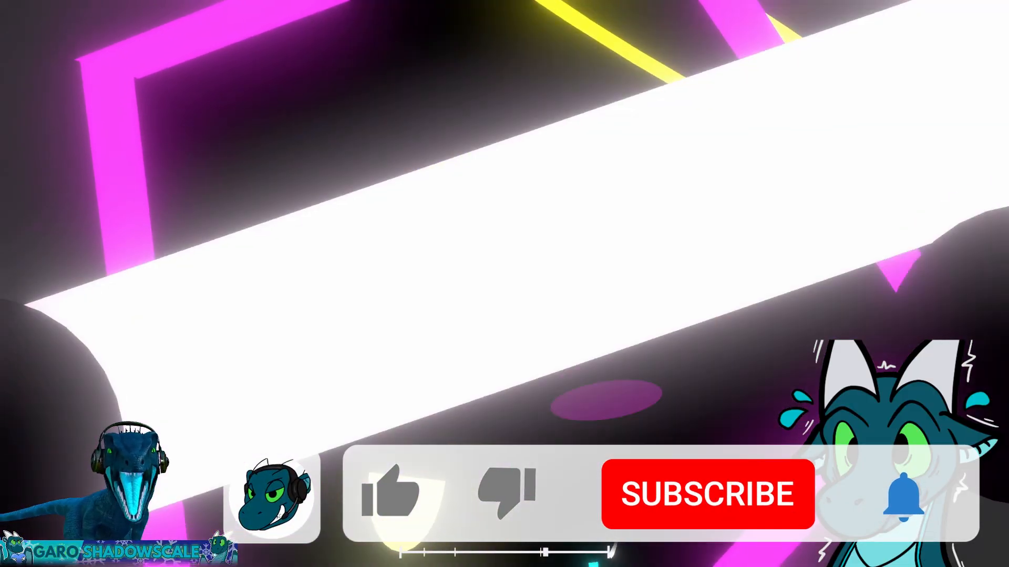
click(707, 494)
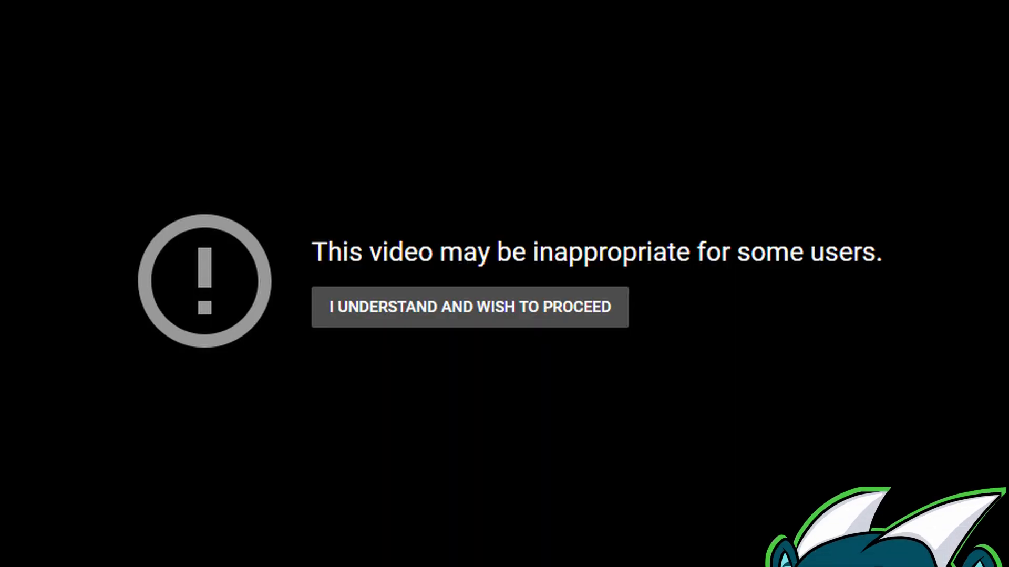
click(469, 307)
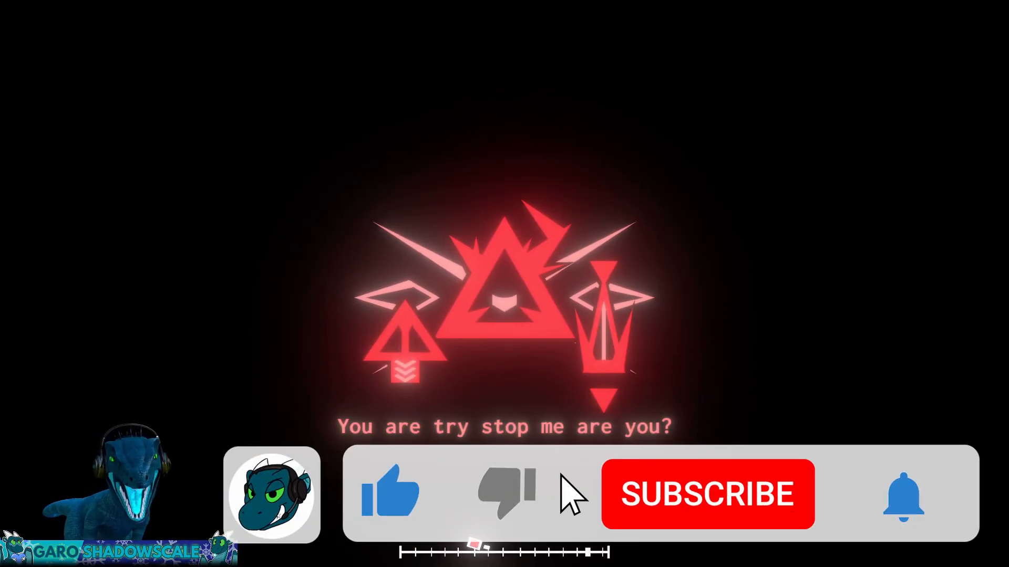
click(708, 494)
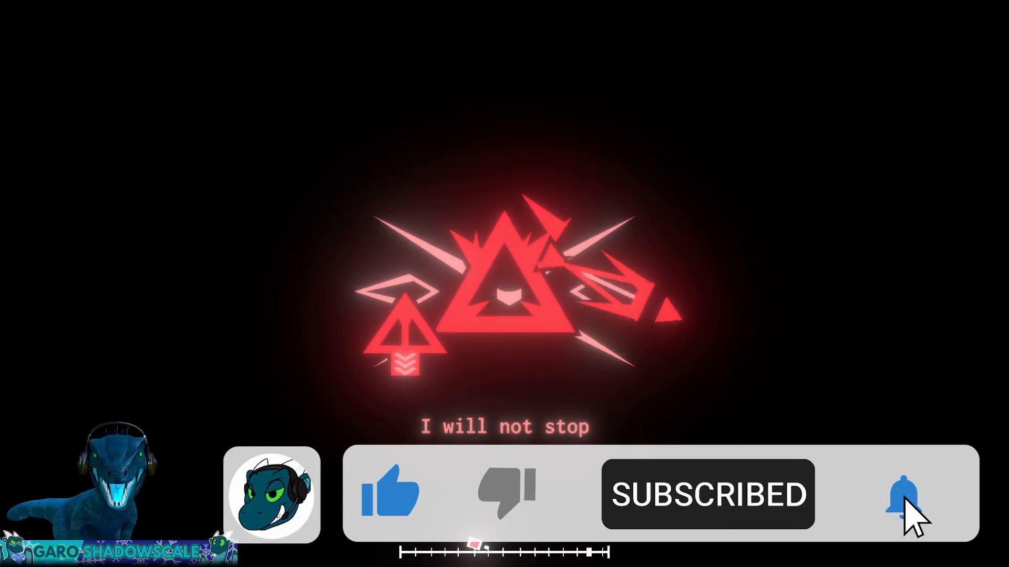